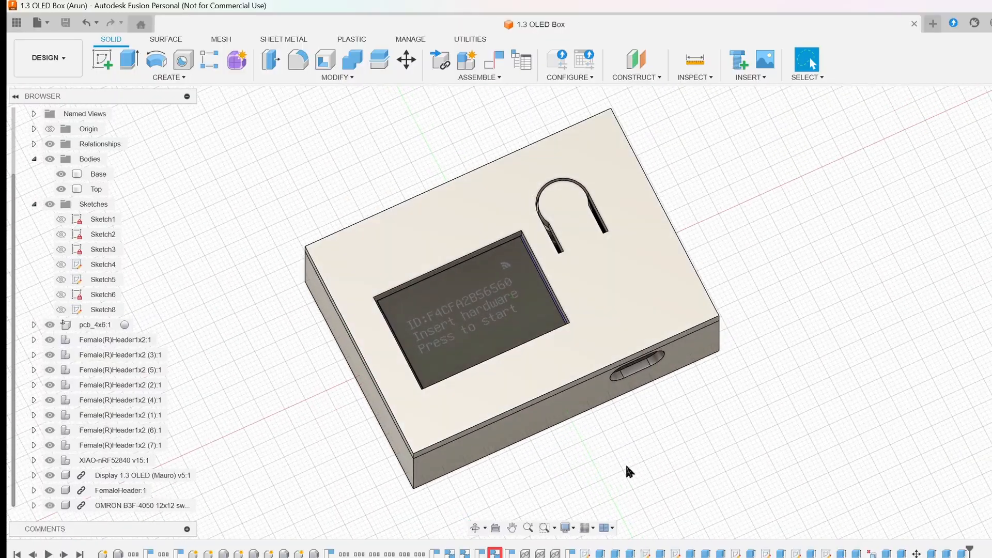
- Select RGB_LED.uf2 in the Apps folder, then open the XIAO-SENSE (I:) drive from This PC
{"action": "left_click", "coordinate": [61, 189]}
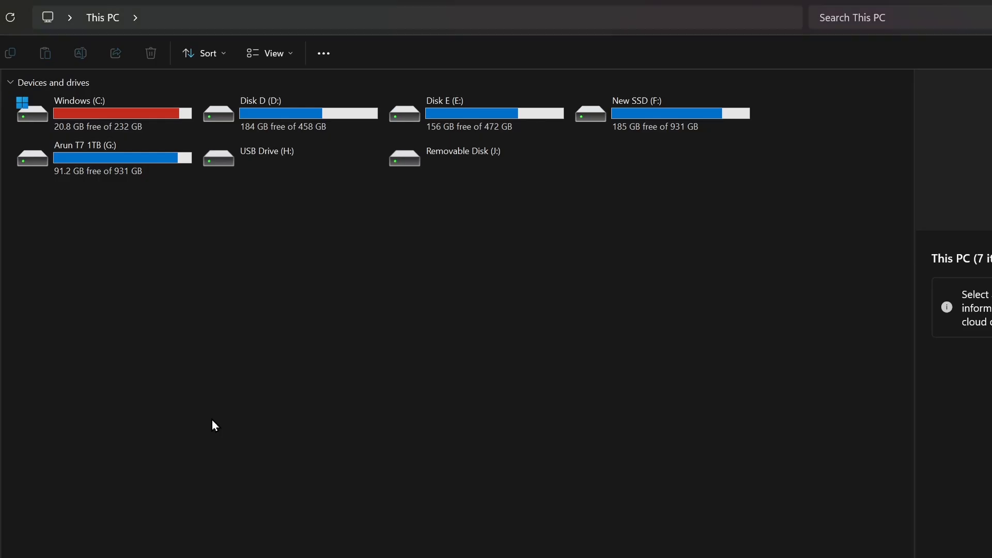
{"action": "left_click", "coordinate": [474, 157]}
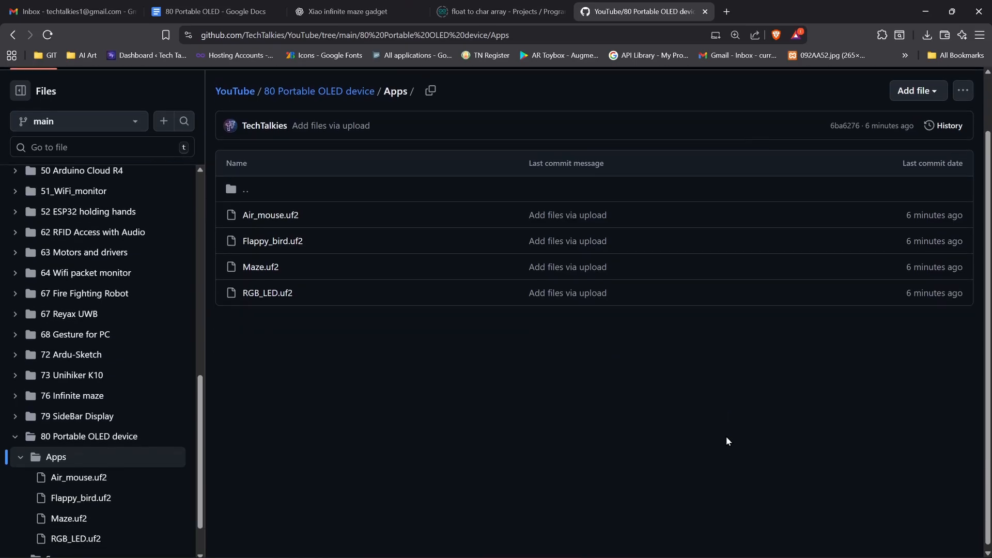
{"action": "scroll", "scroll_direction": "up", "scroll_amount": 3}
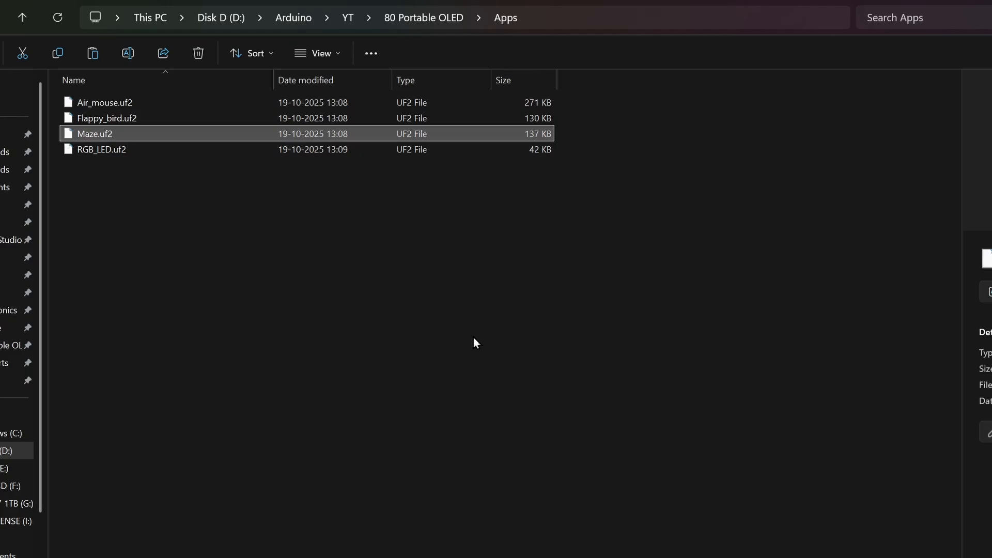
{"action": "left_click", "coordinate": [101, 150]}
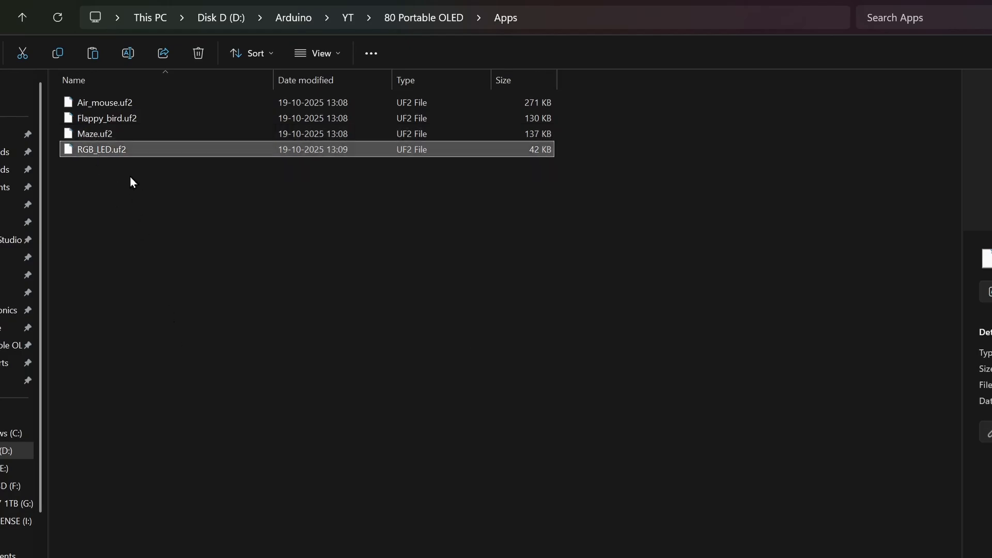
{"action": "left_click", "coordinate": [150, 17]}
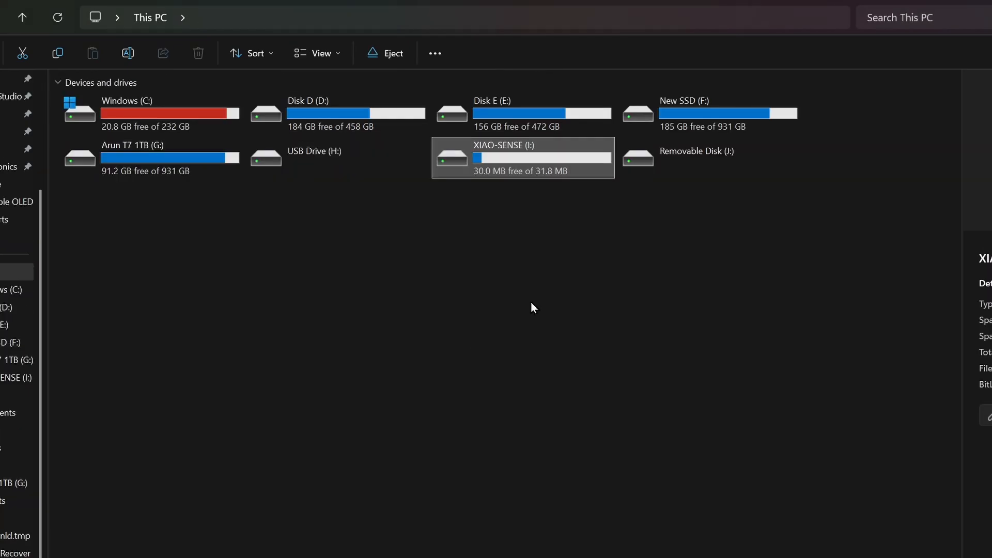
{"action": "double_click", "coordinate": [498, 145]}
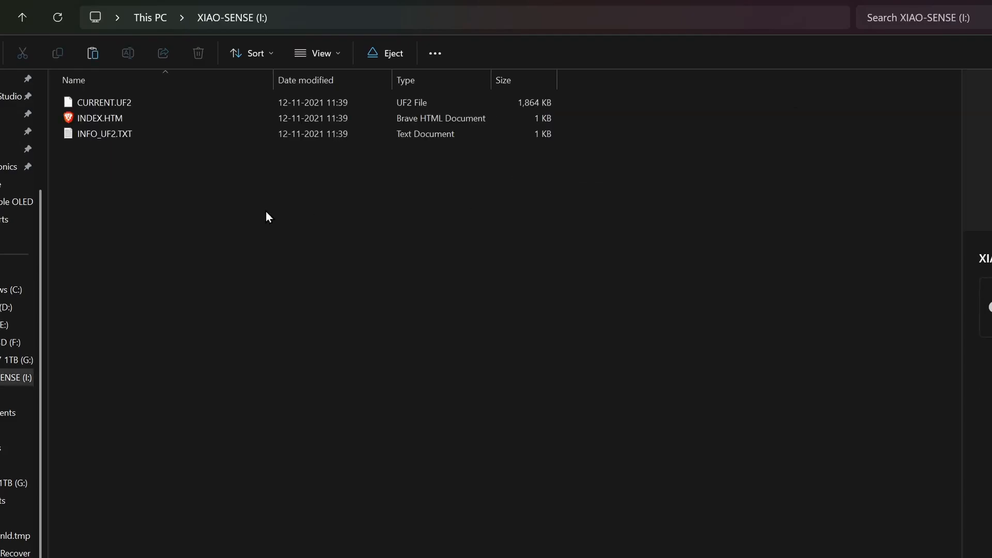
{"action": "mouse_move", "coordinate": [288, 234]}
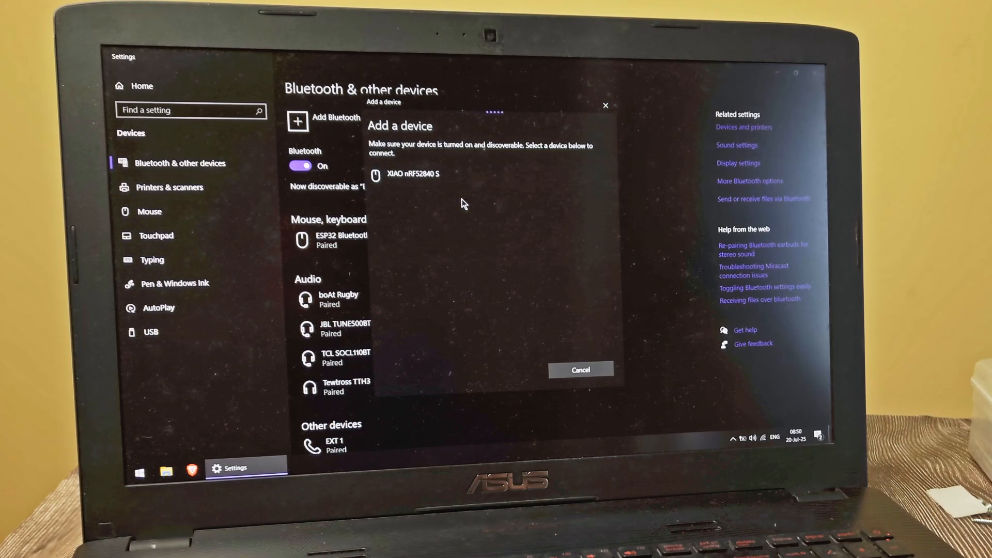
- Choose the XIAO nRF52840 Sense entry in the Add a device list to pair it
{"action": "left_click", "coordinate": [413, 177]}
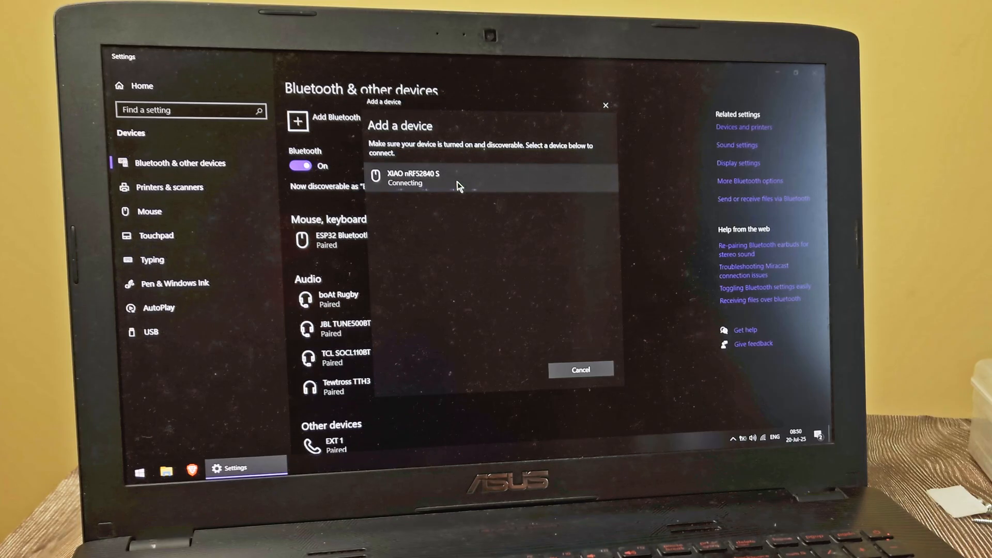